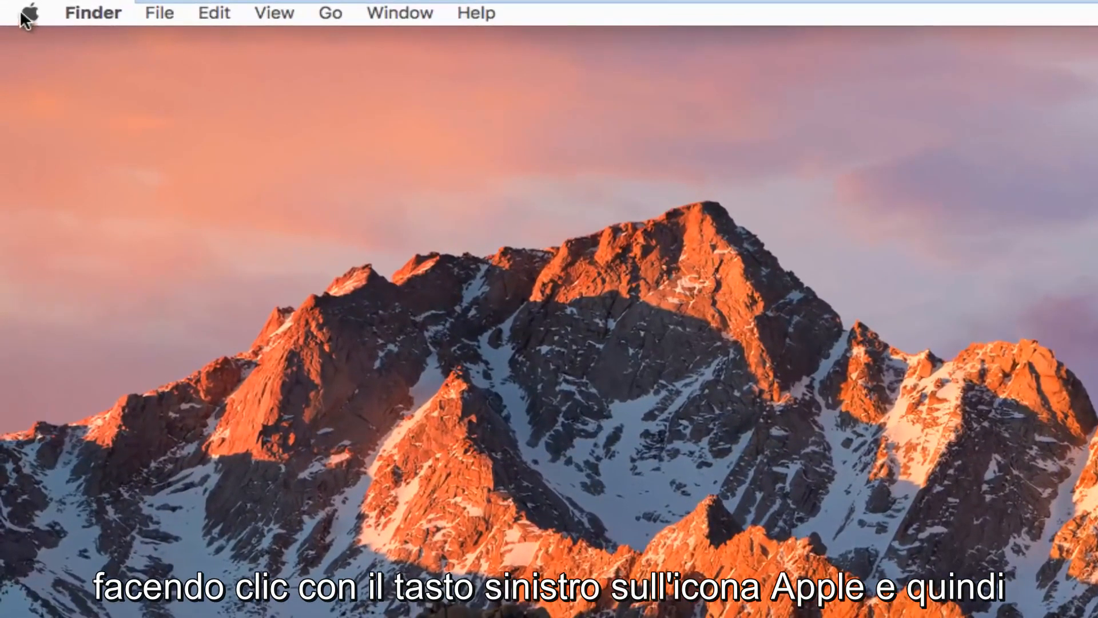
Launch System Preferences from the Apple menu on the Finder desktop.
left_click(27, 12)
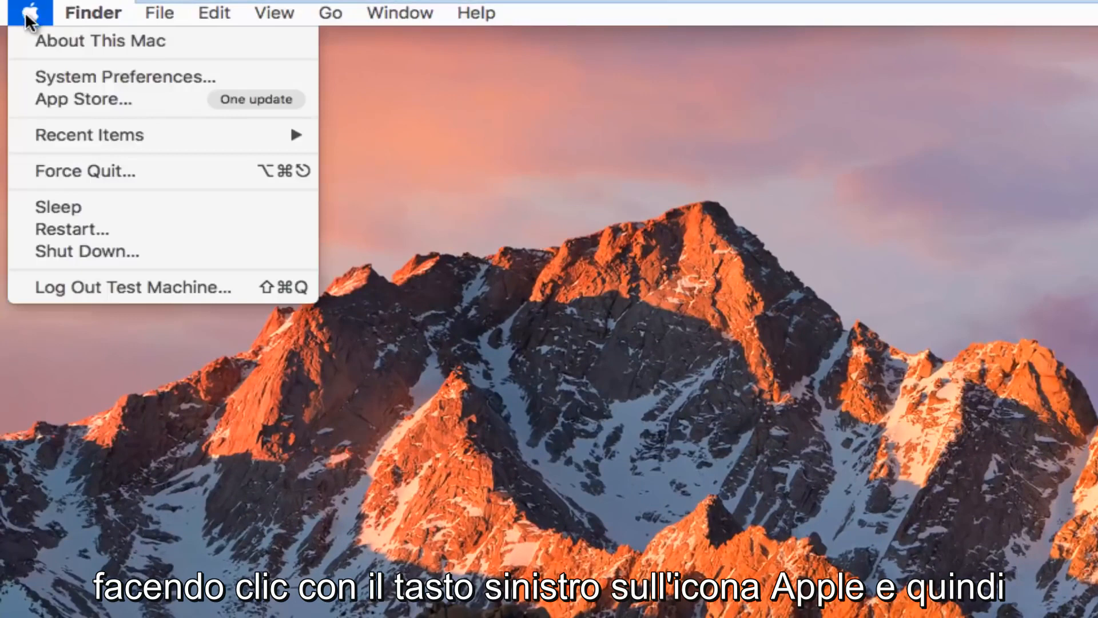
mouse_move(125, 77)
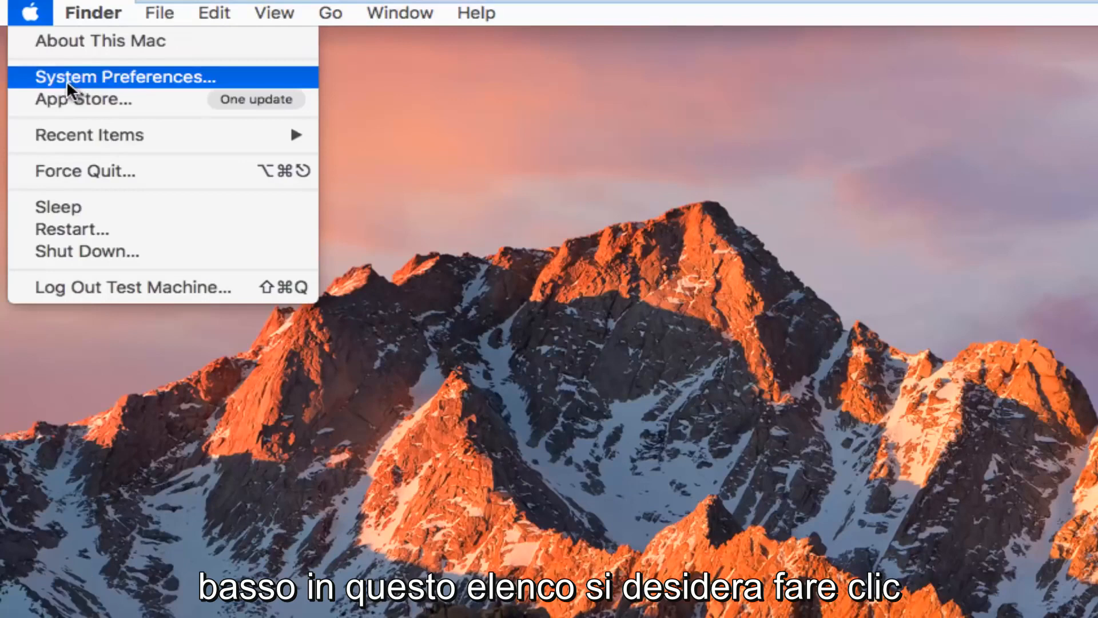
left_click(124, 76)
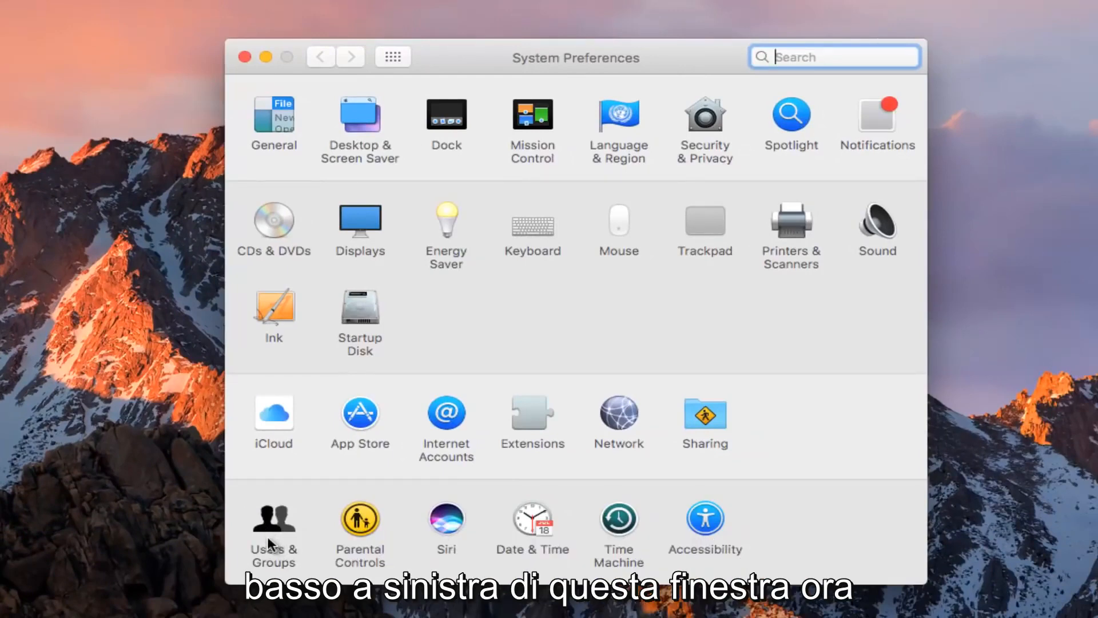
Enter Users & Groups and unlock it with the administrator password.
left_click(273, 521)
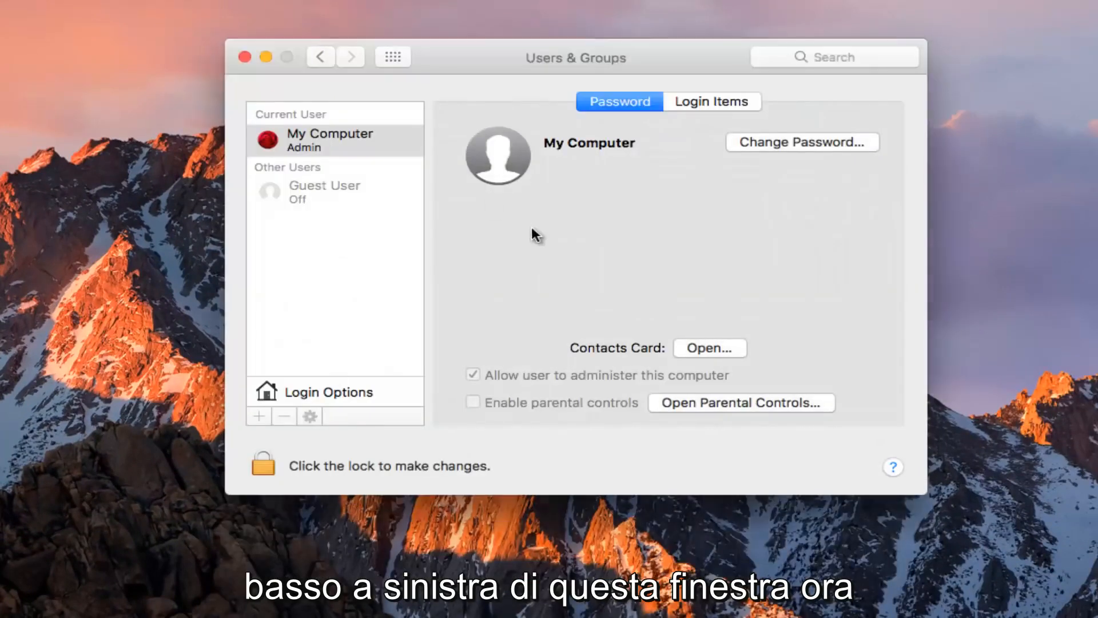
mouse_move(516, 230)
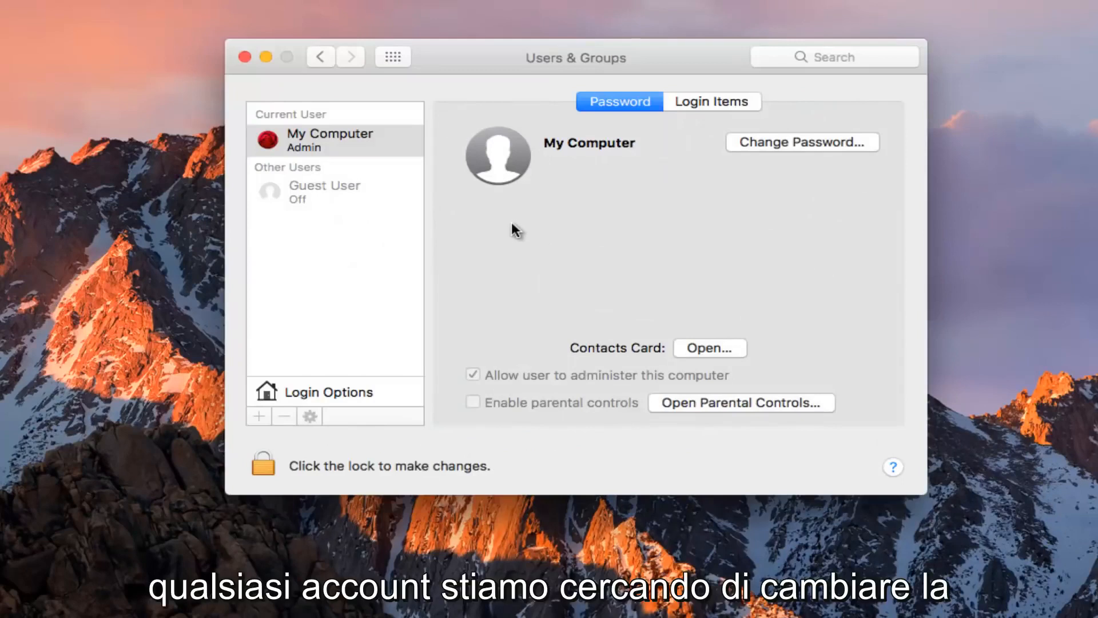
mouse_move(311, 144)
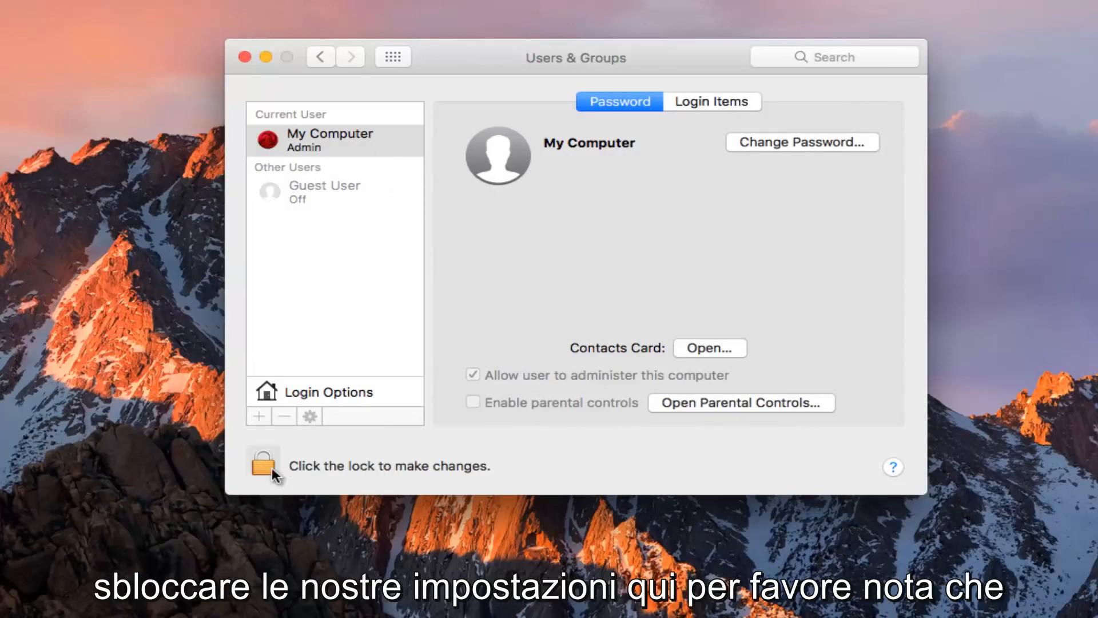
left_click(263, 466)
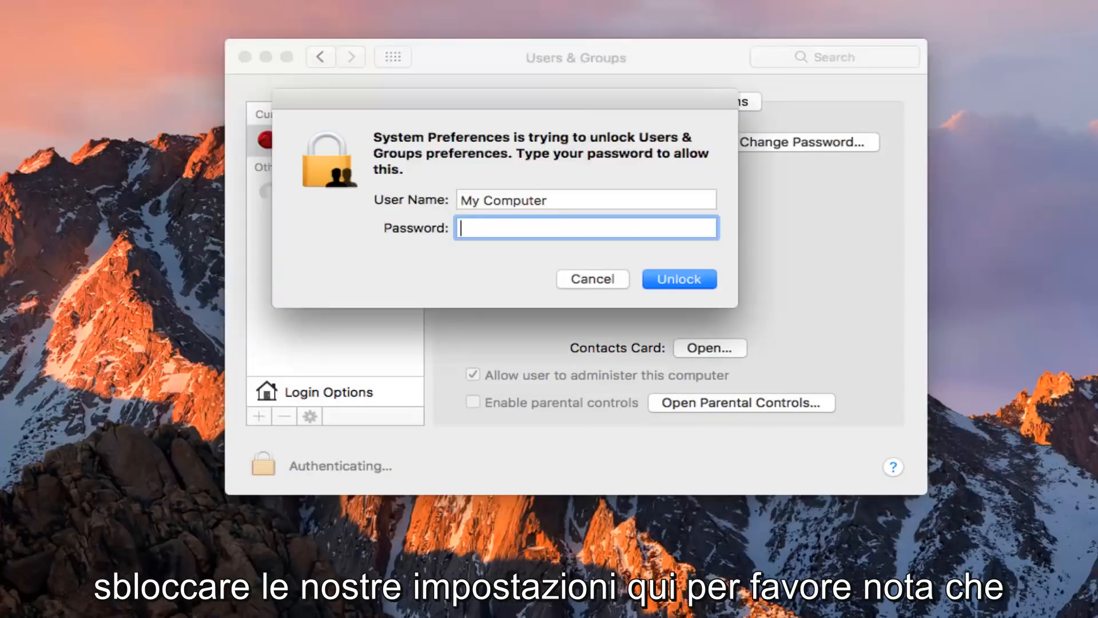
left_click(677, 280)
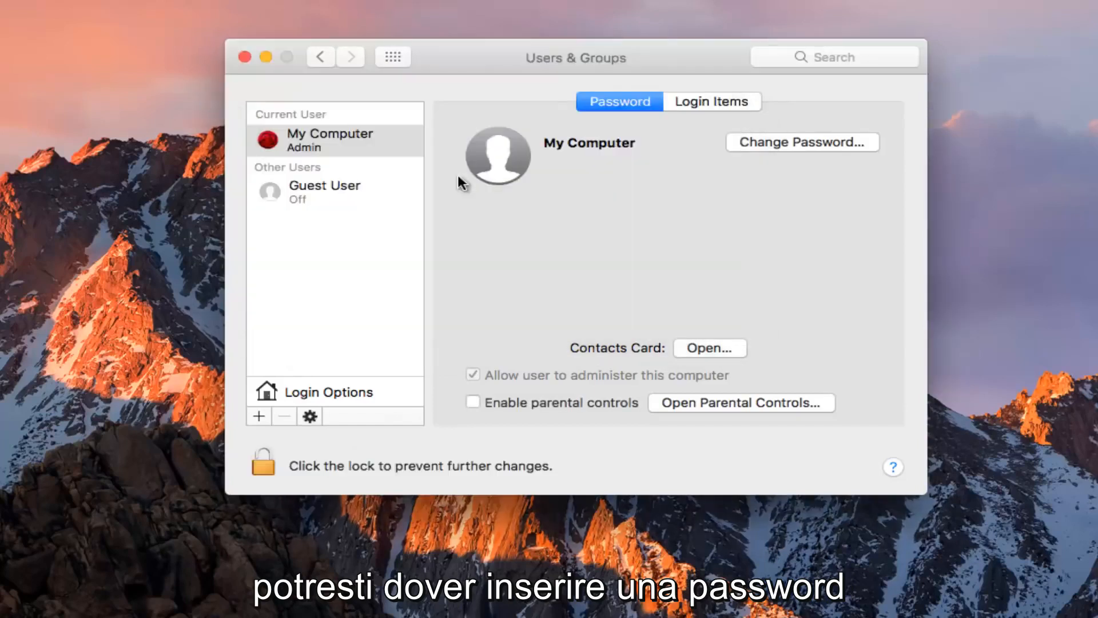
mouse_move(604, 202)
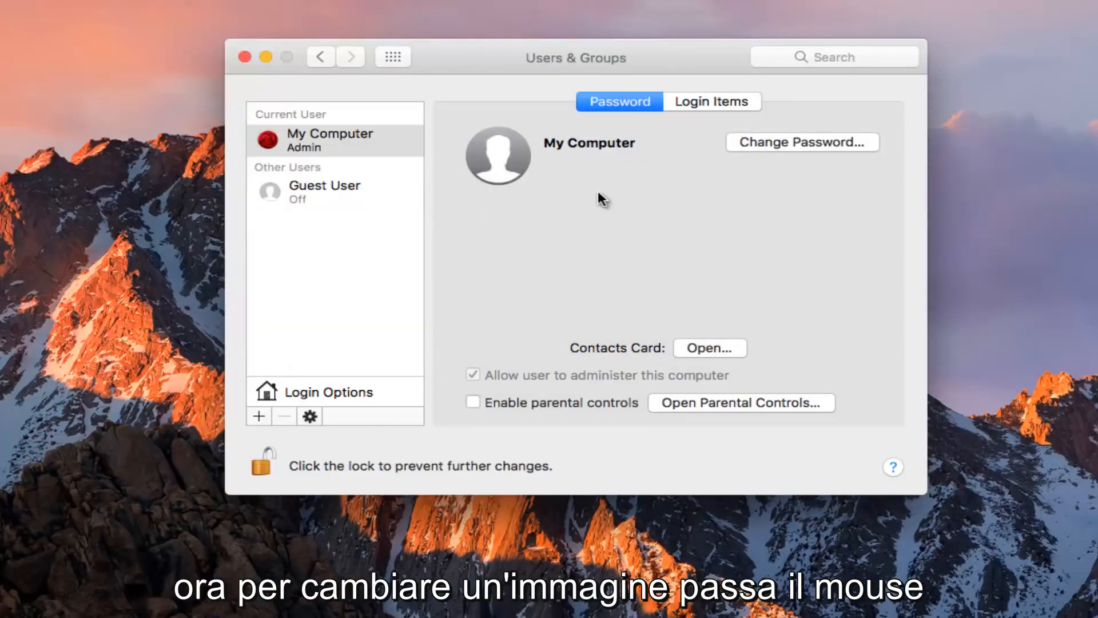
mouse_move(498, 156)
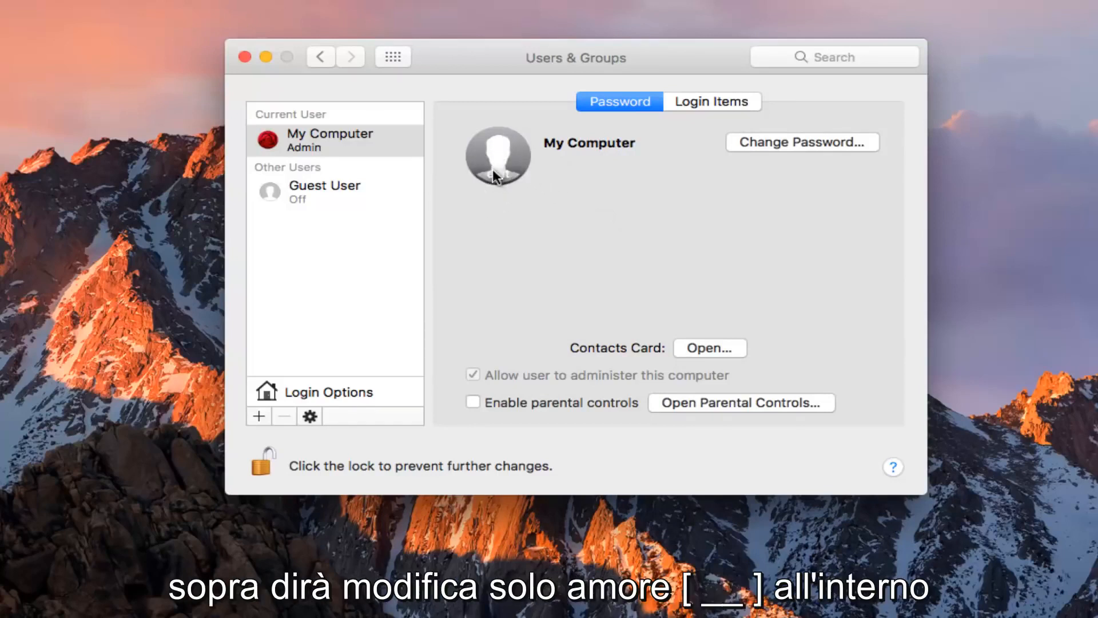
mouse_move(500, 174)
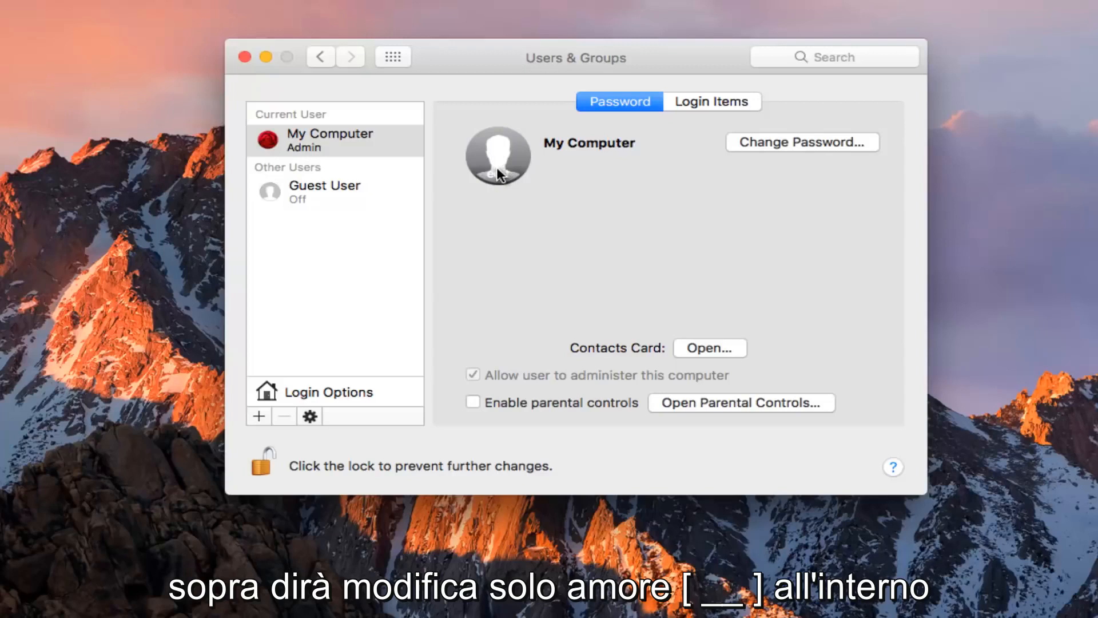
mouse_move(498, 191)
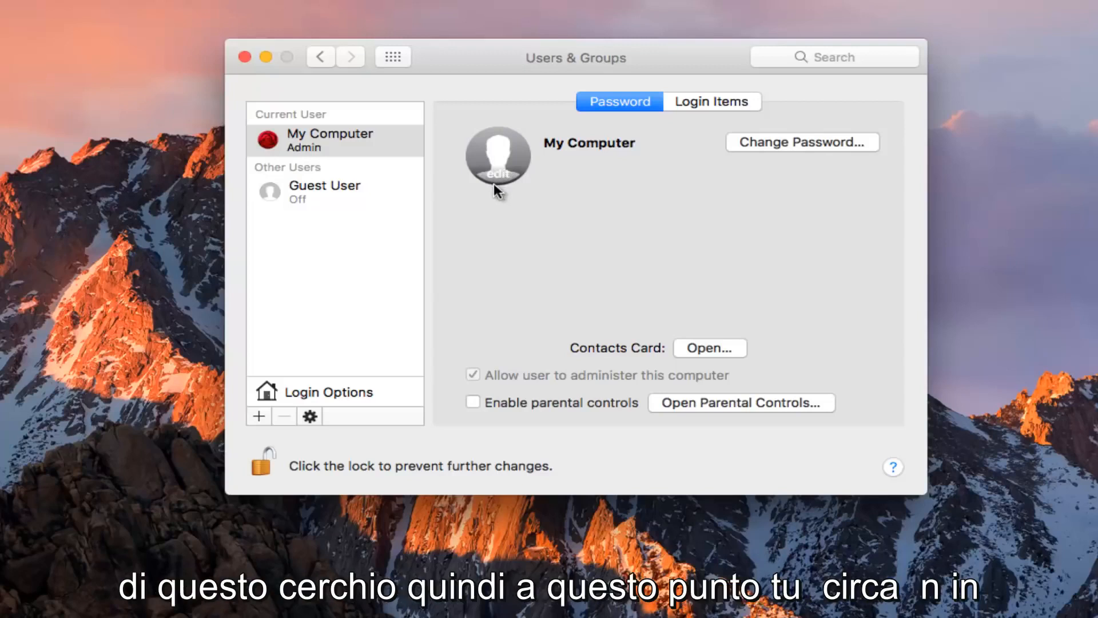
Browse the account picture sources — Camera, Photos (empty), then the Defaults library.
left_click(497, 158)
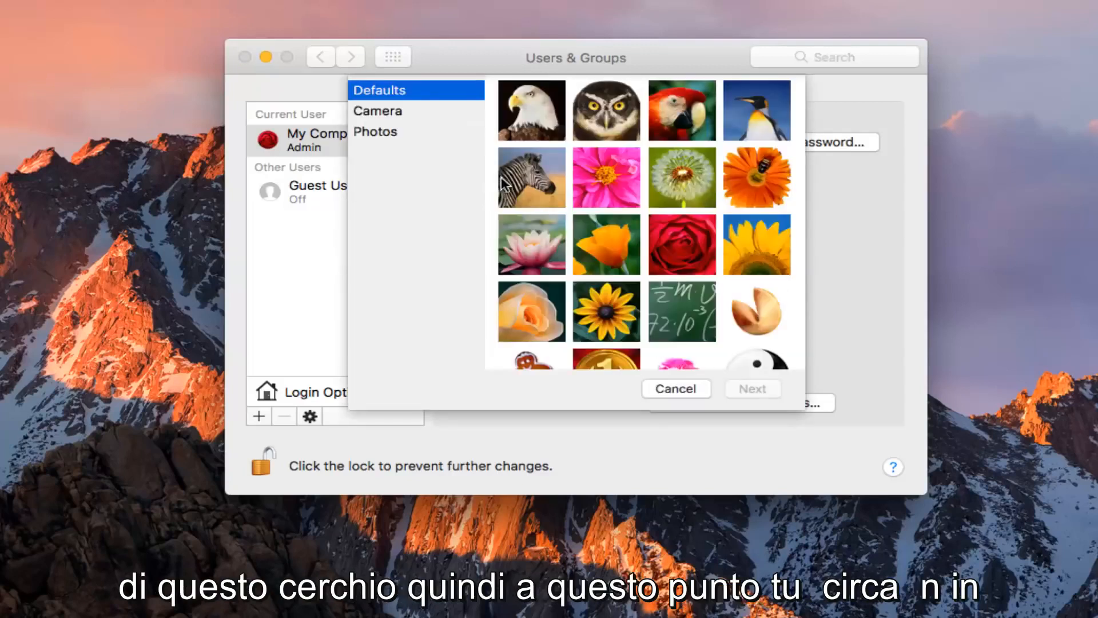
mouse_move(622, 185)
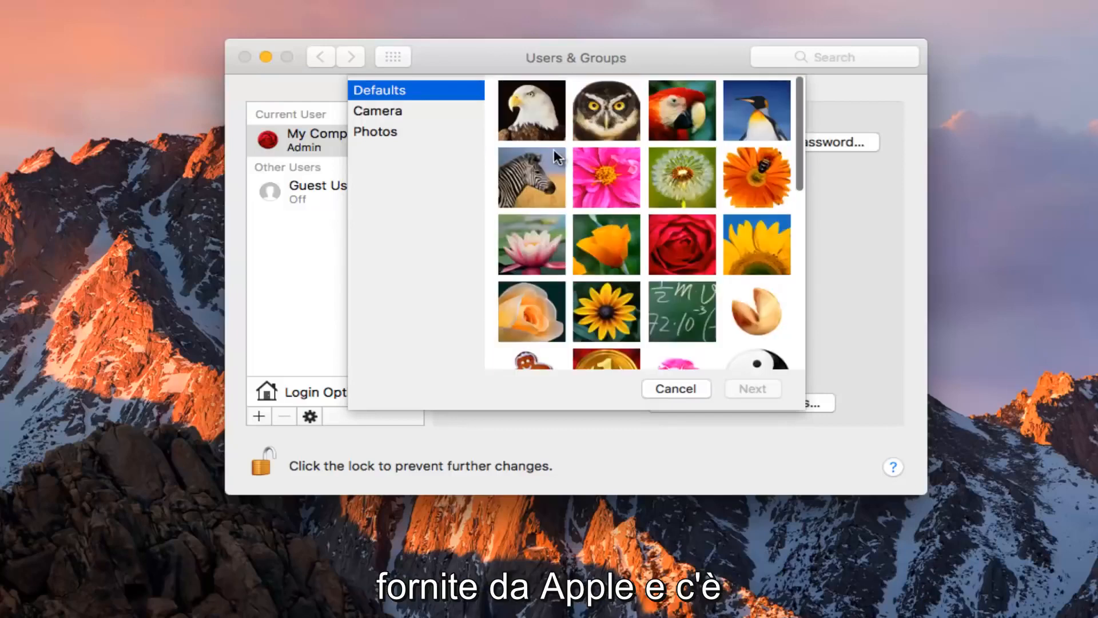
mouse_move(587, 304)
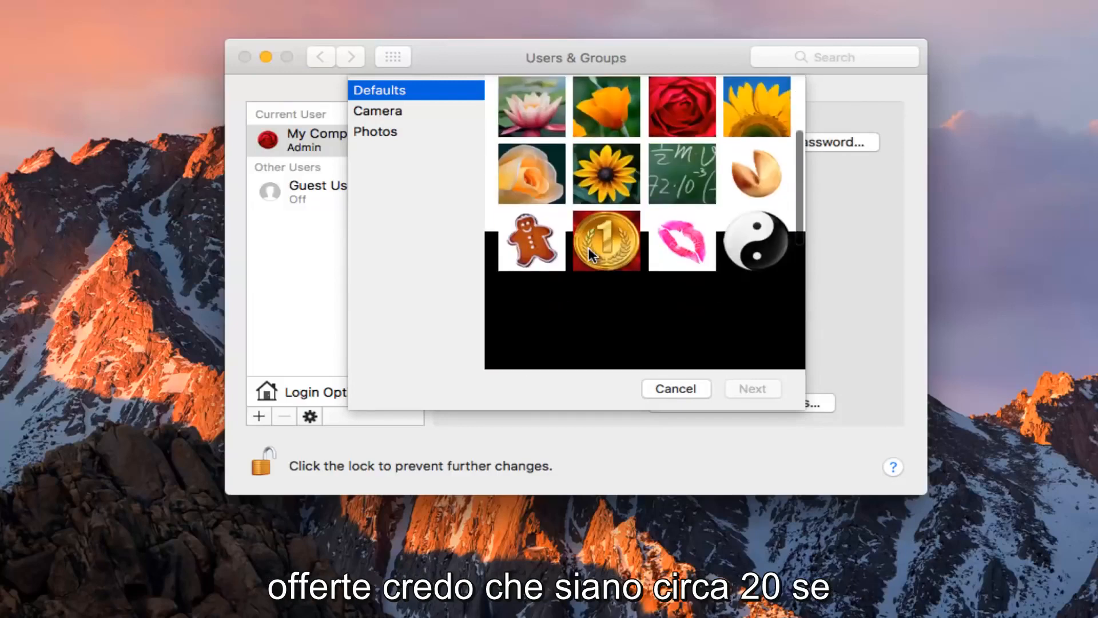
scroll("up", 3)
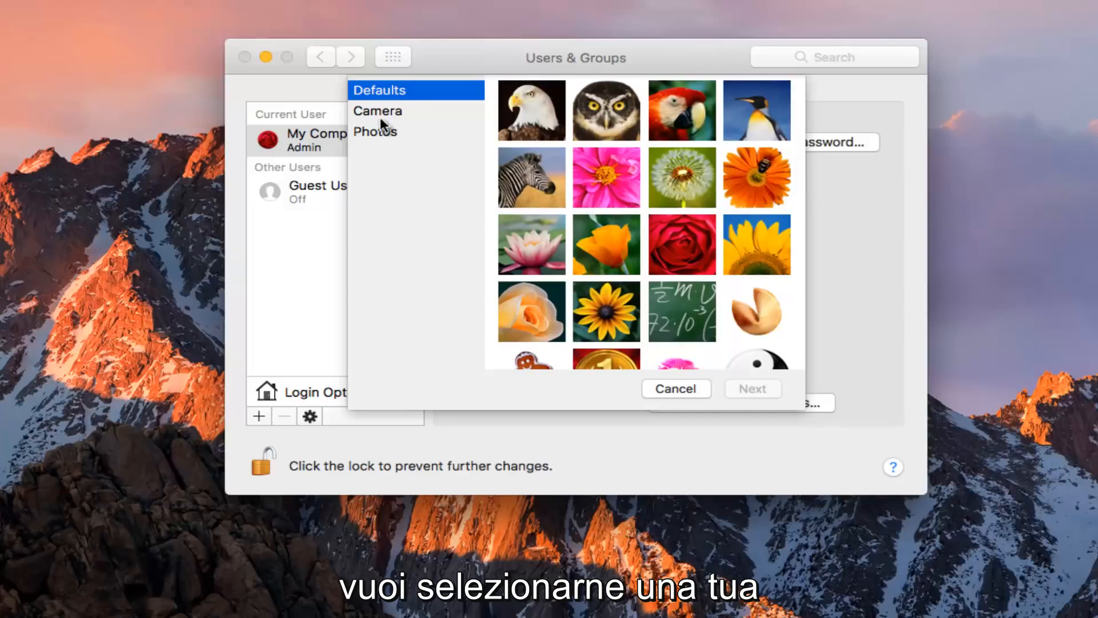
left_click(377, 111)
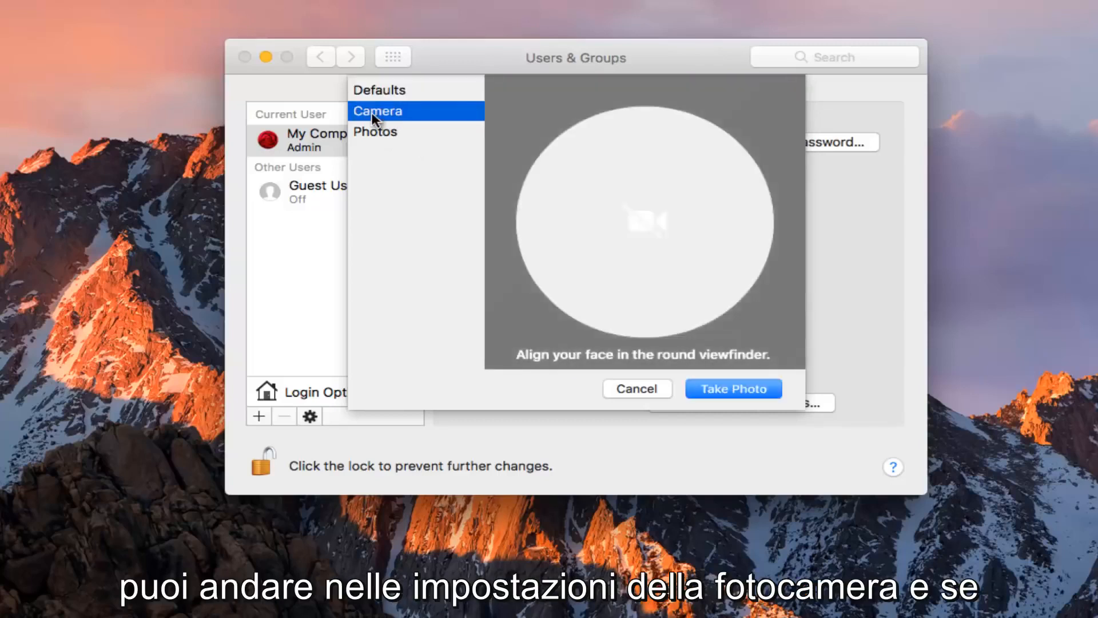
mouse_move(676, 198)
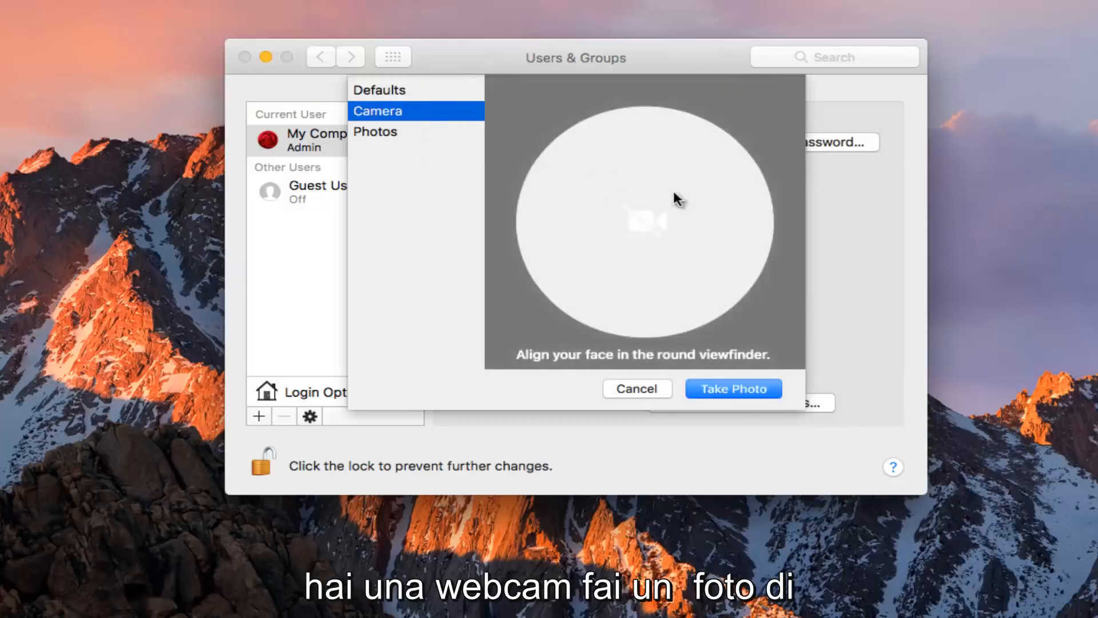
mouse_move(384, 144)
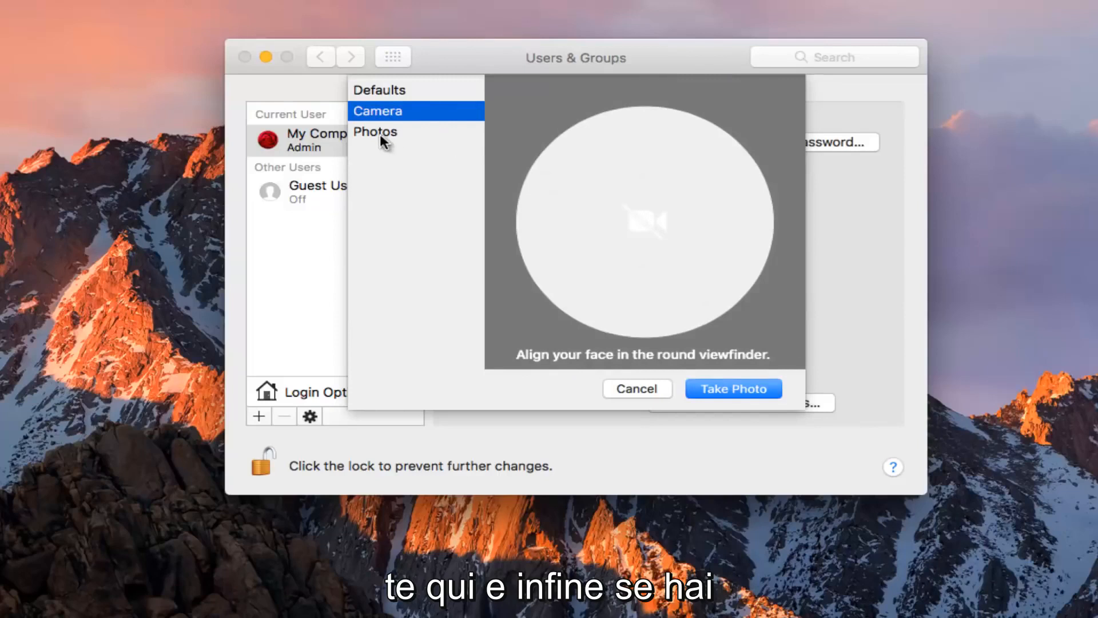
left_click(375, 132)
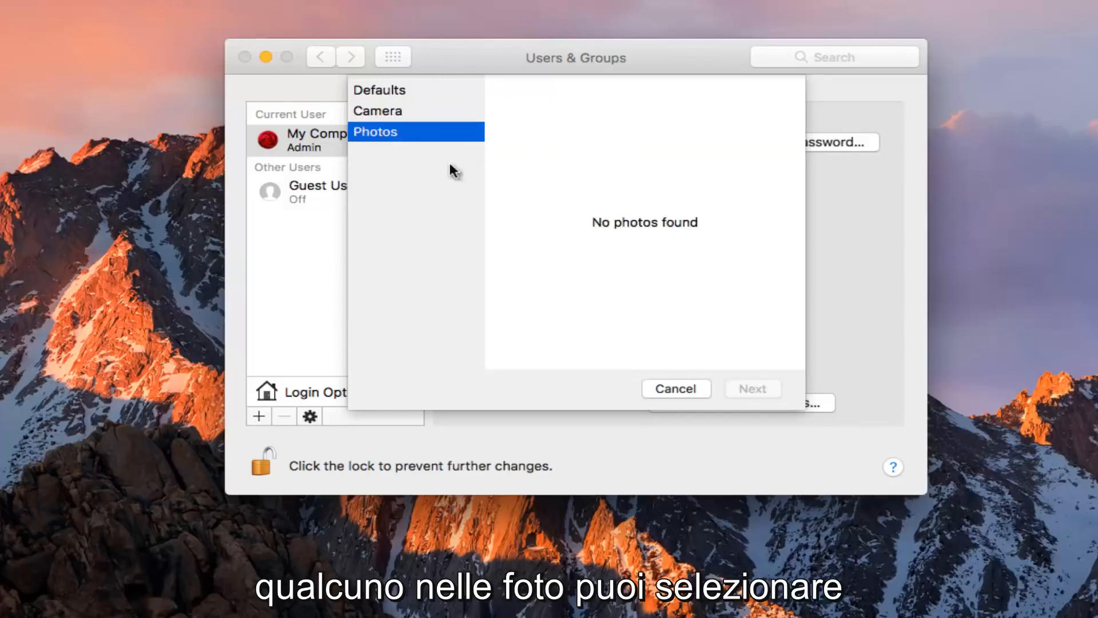
left_click(379, 89)
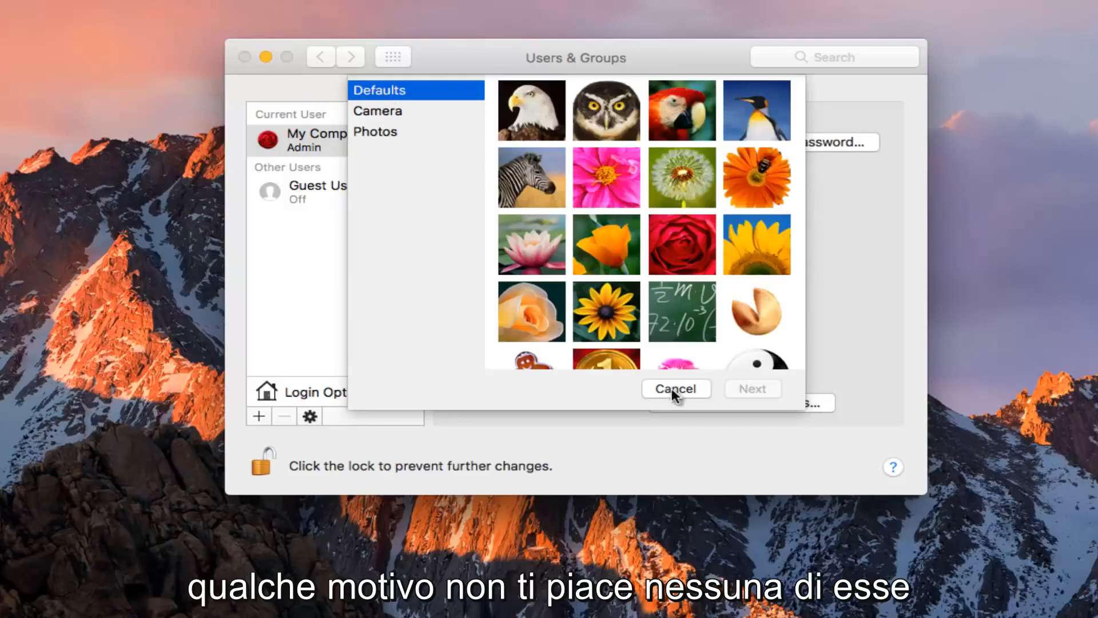
Cancel the picture chooser, check Documents in a Finder window, then close Finder.
left_click(675, 388)
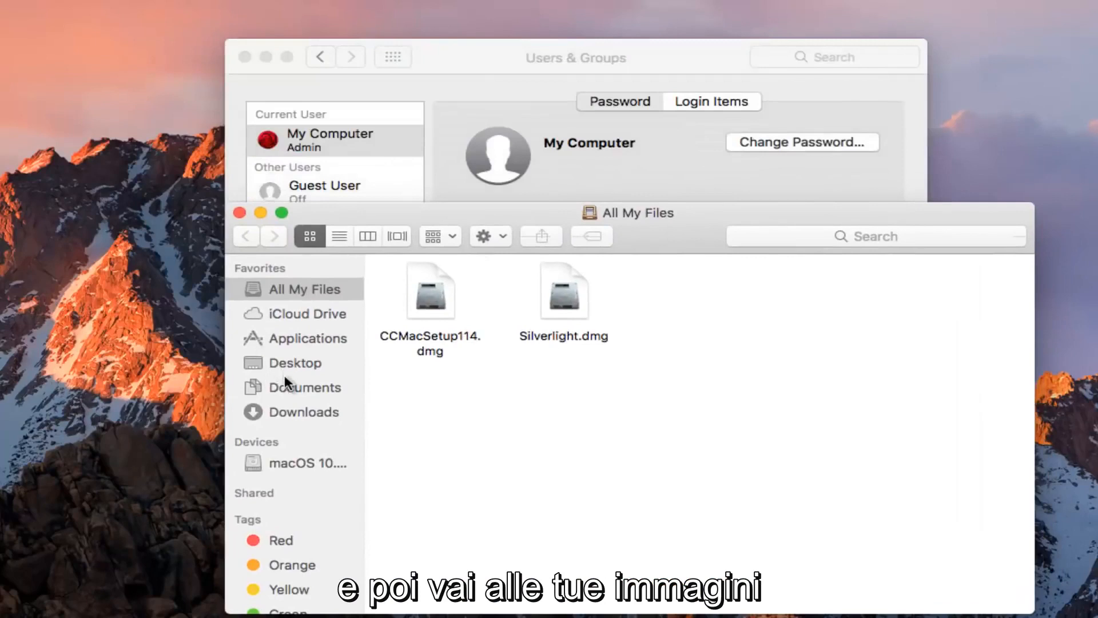
left_click(304, 386)
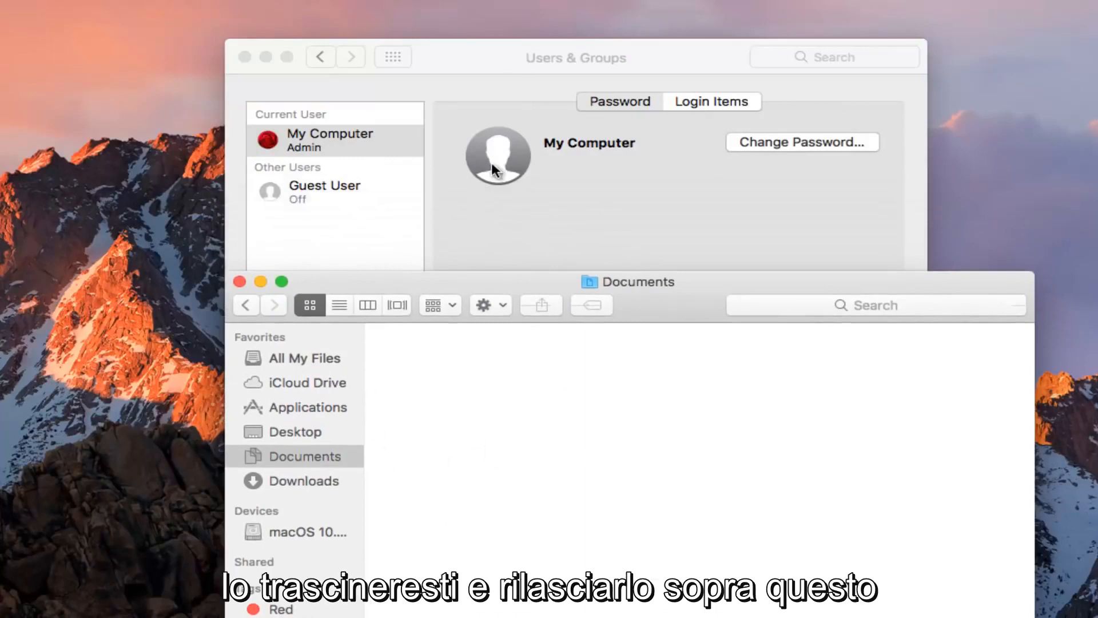
mouse_move(876, 288)
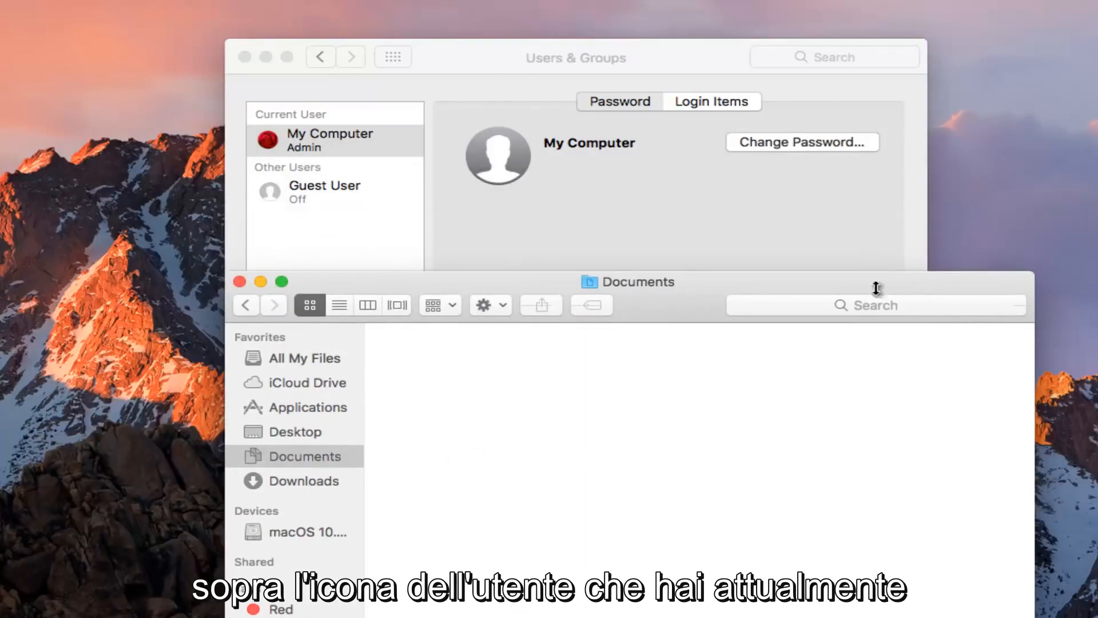
mouse_move(261, 281)
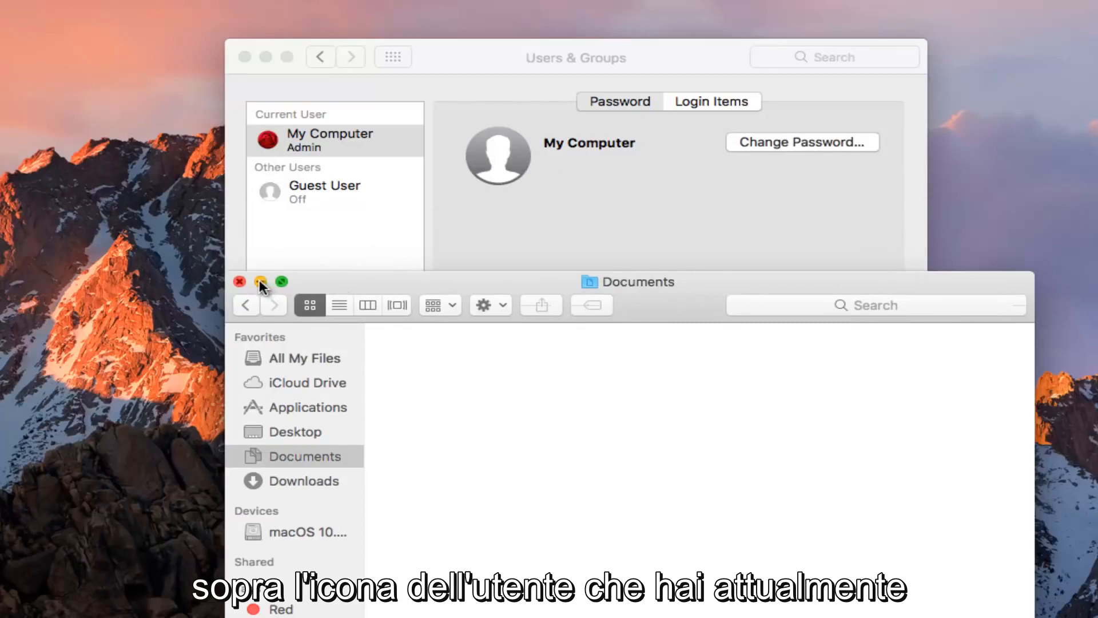
left_click(260, 282)
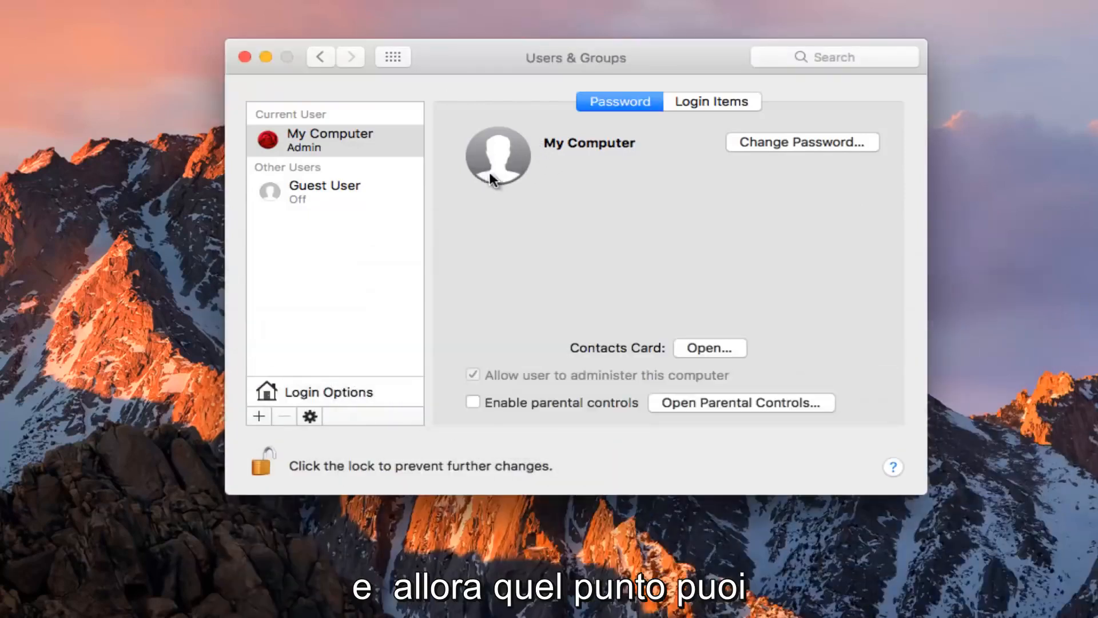
left_click(497, 155)
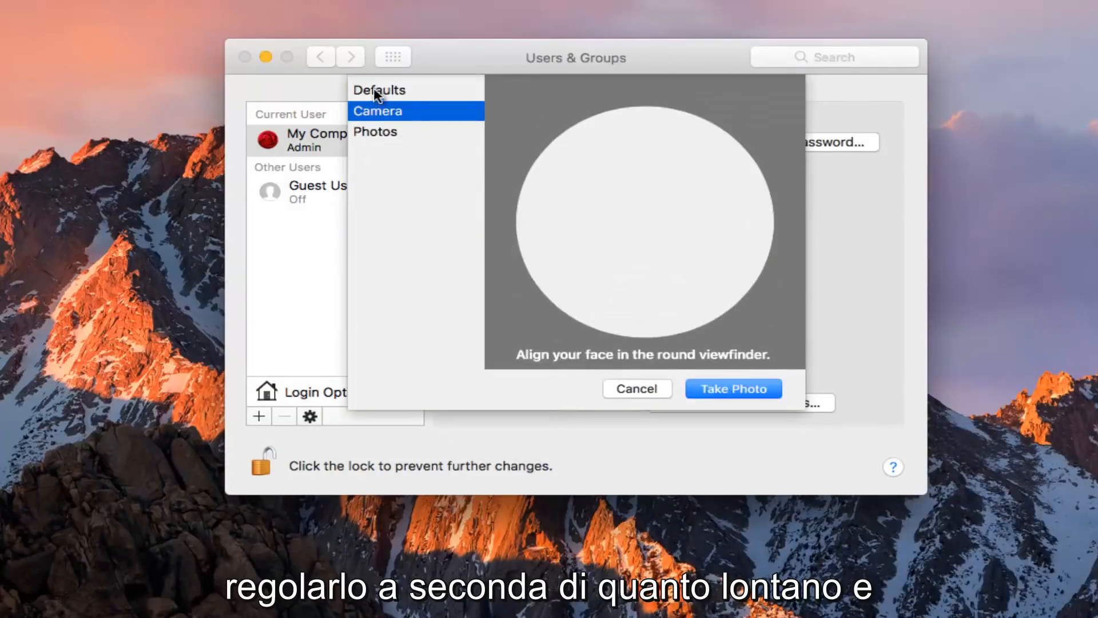
left_click(378, 89)
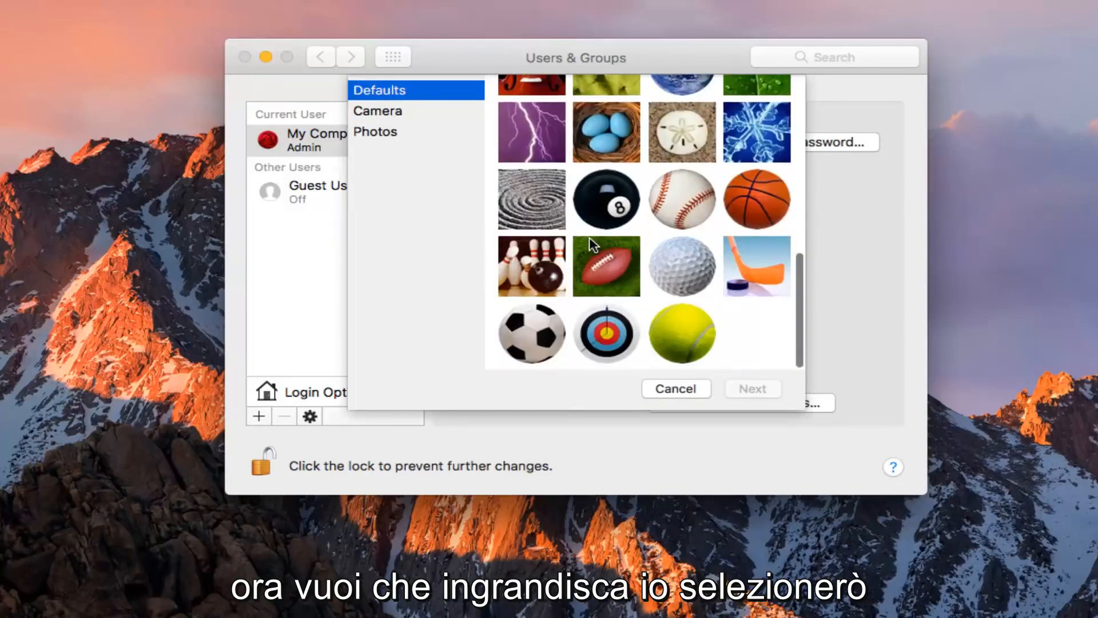
mouse_move(726, 240)
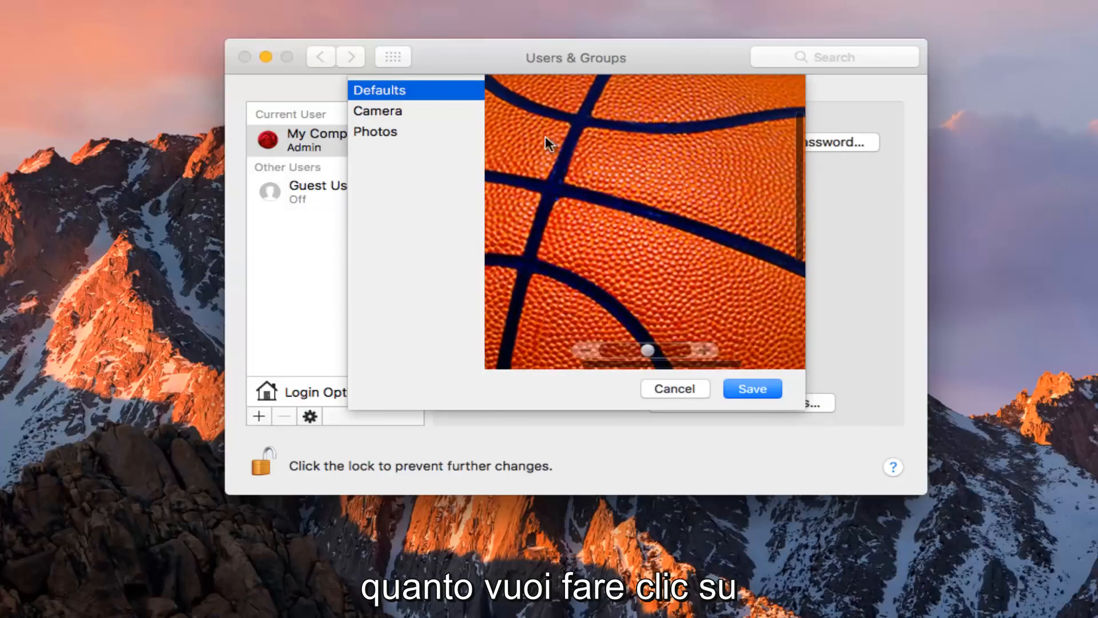
left_click(752, 387)
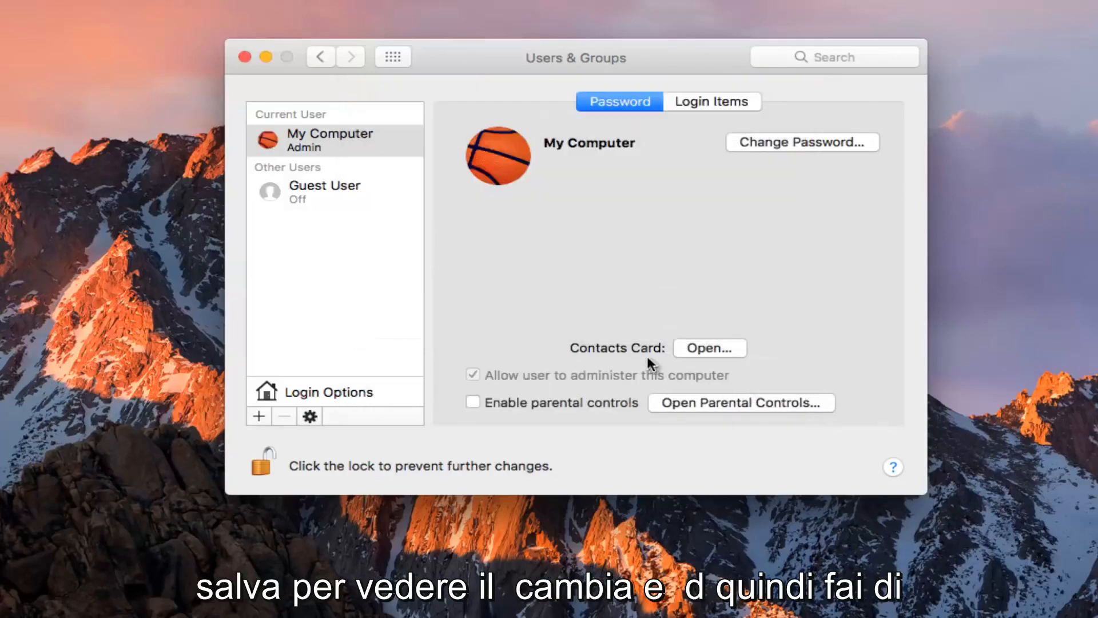
mouse_move(682, 357)
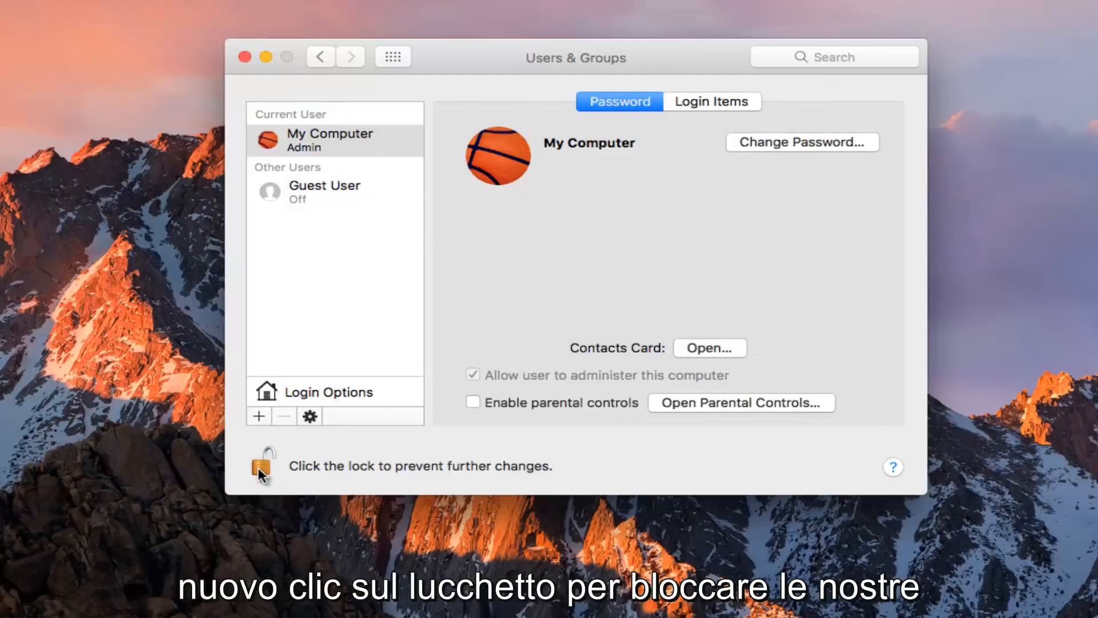
Relock Users & Groups with the padlock and close the window to the desktop.
left_click(263, 467)
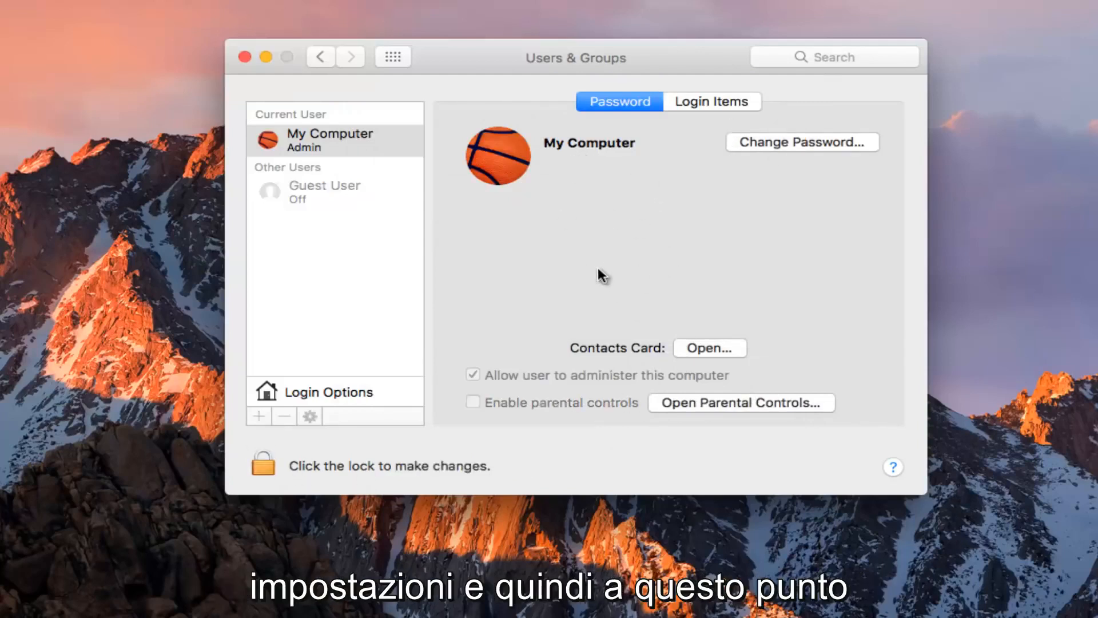
mouse_move(557, 224)
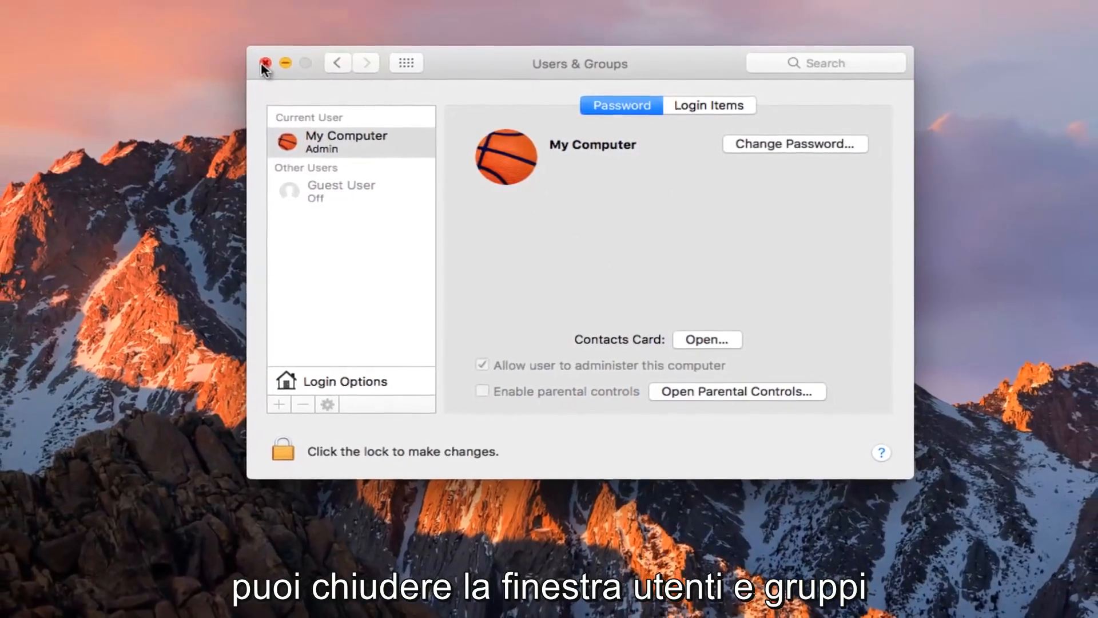
left_click(264, 63)
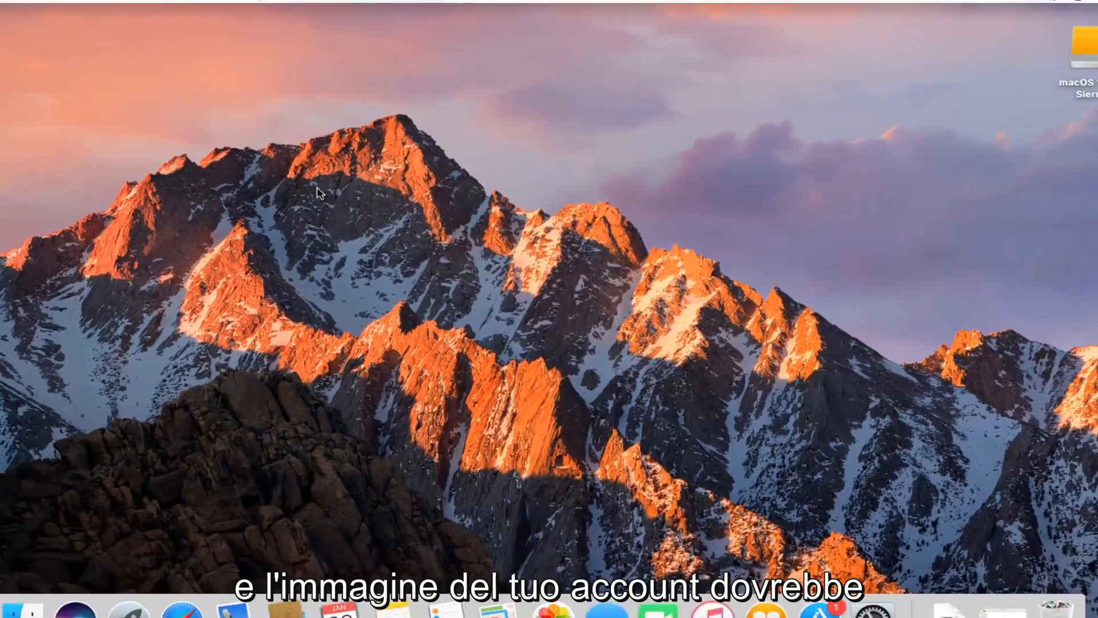